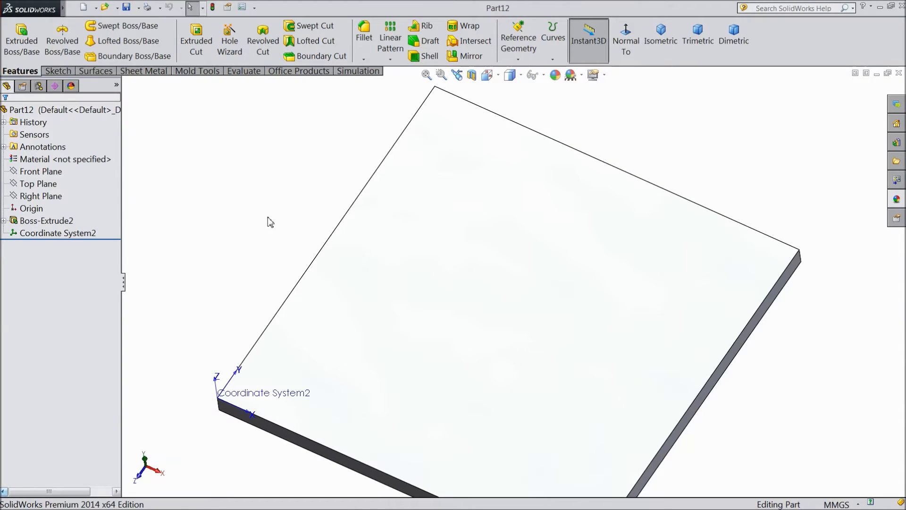
mouse_move(300, 185)
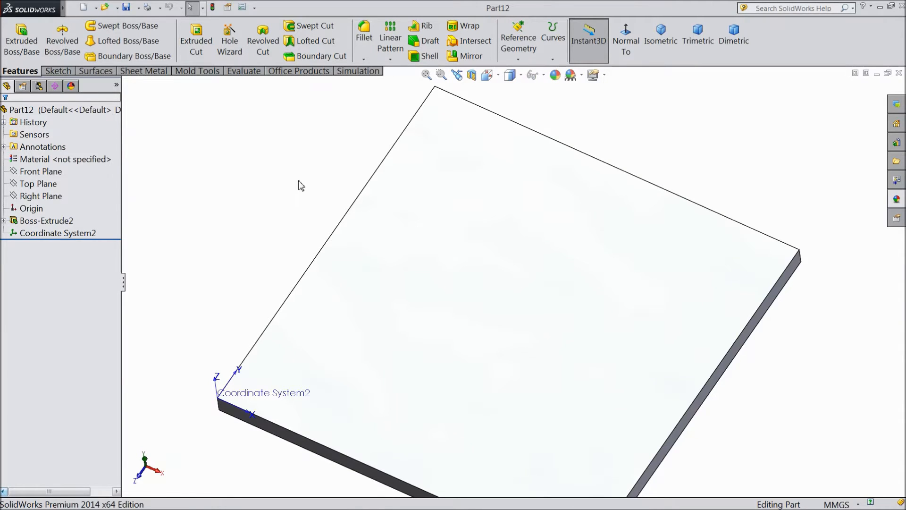
mouse_move(390, 40)
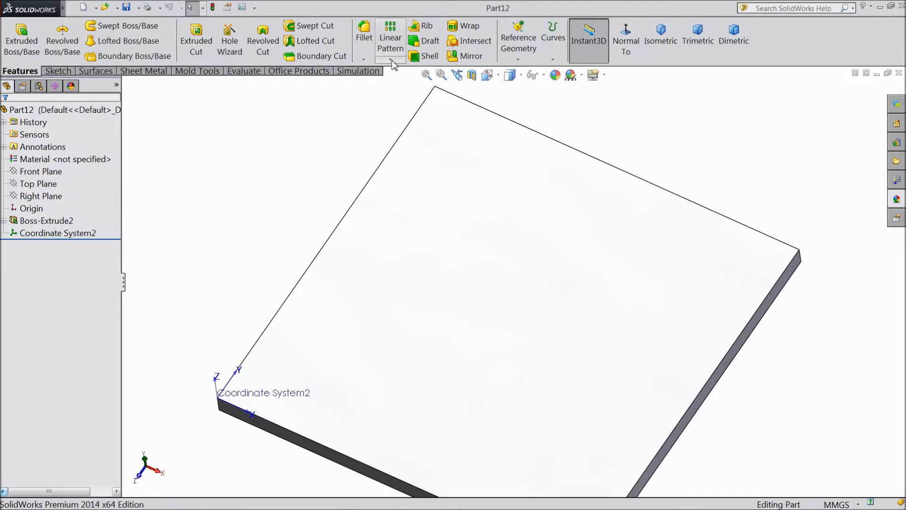
Step: Sketch a small circle on the plate's top face near the right corner
click(392, 61)
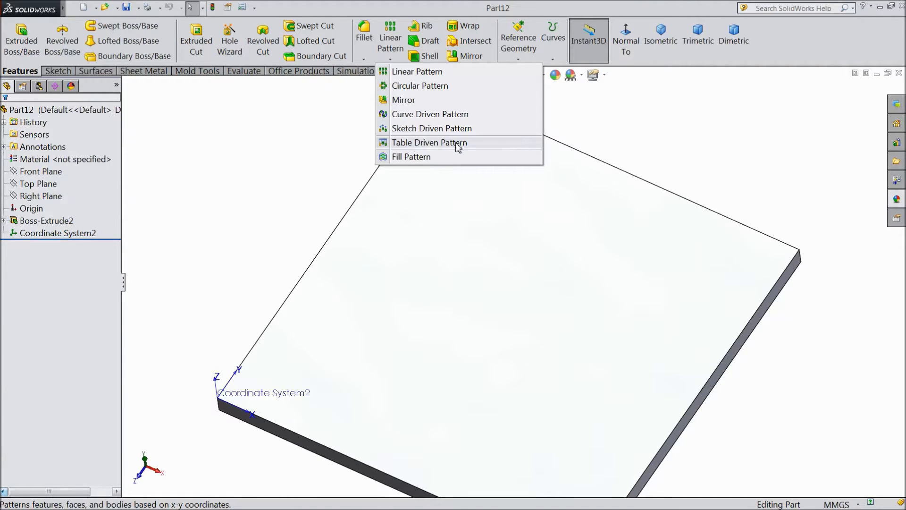
mouse_move(388, 155)
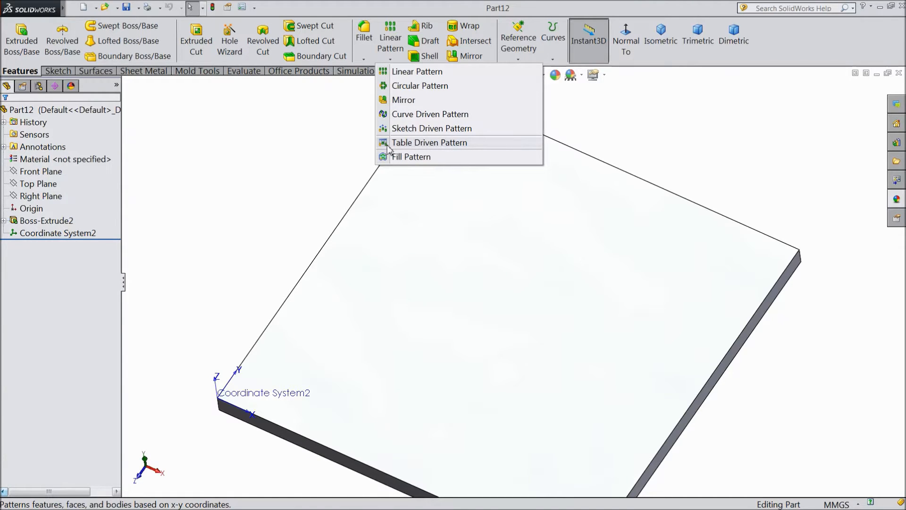
mouse_move(405, 150)
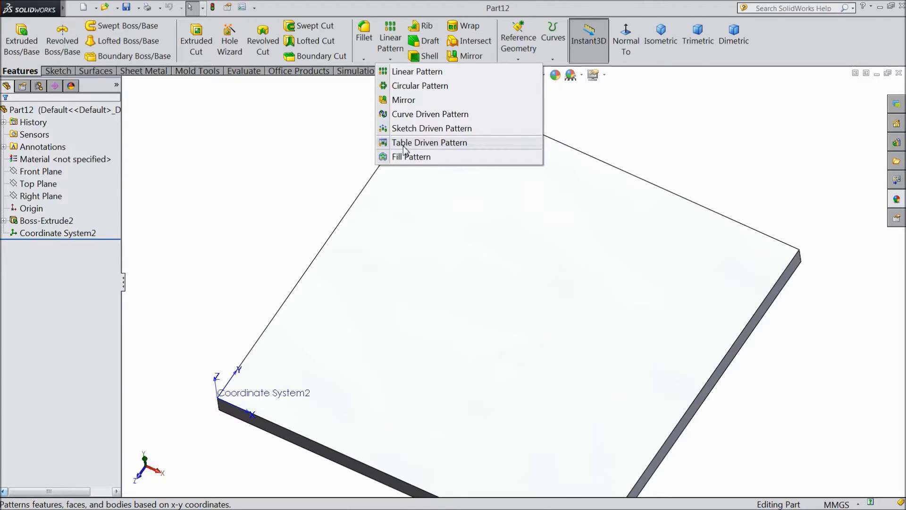
mouse_move(342, 162)
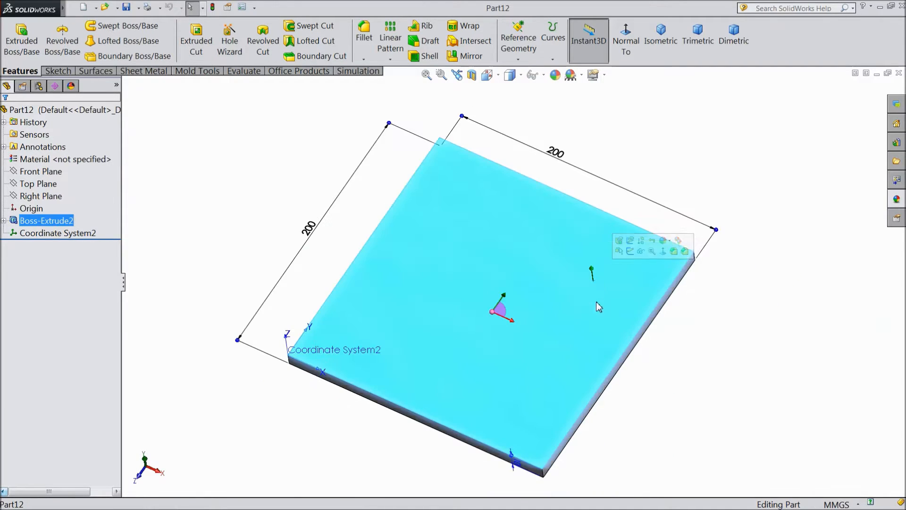
mouse_move(244, 212)
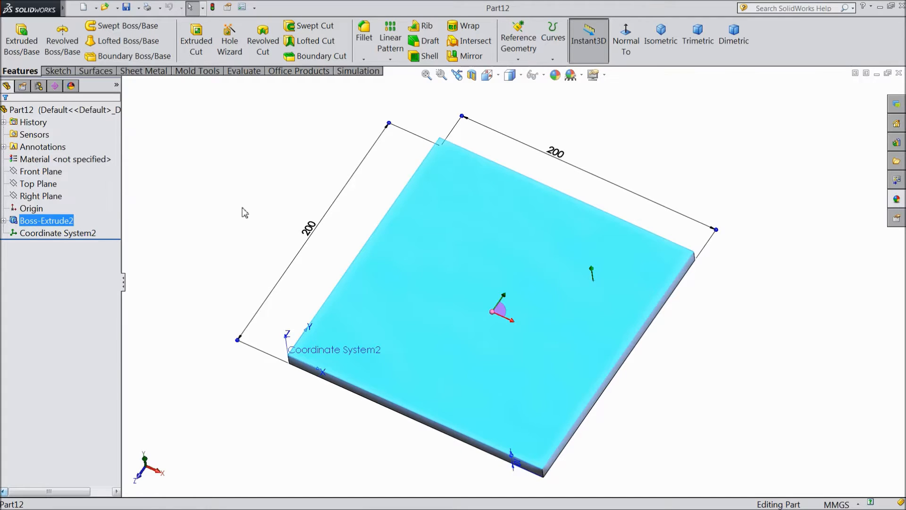
click(59, 70)
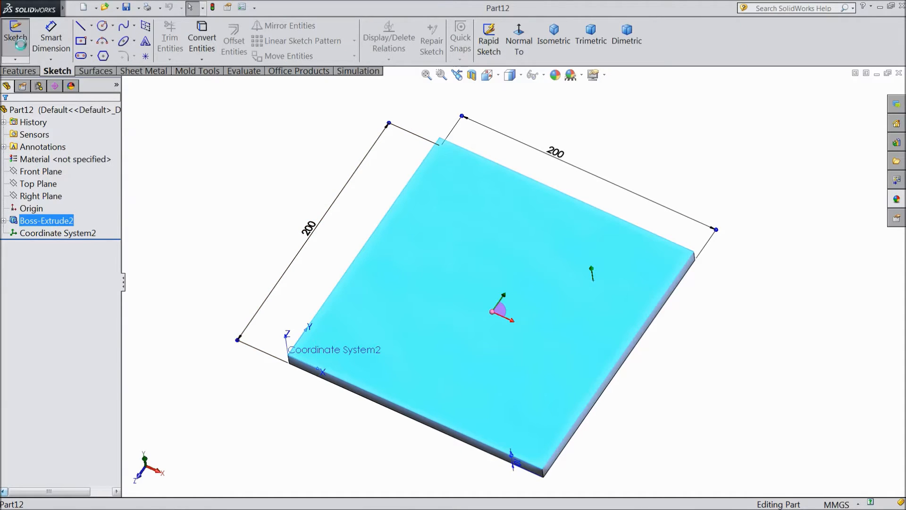
click(100, 25)
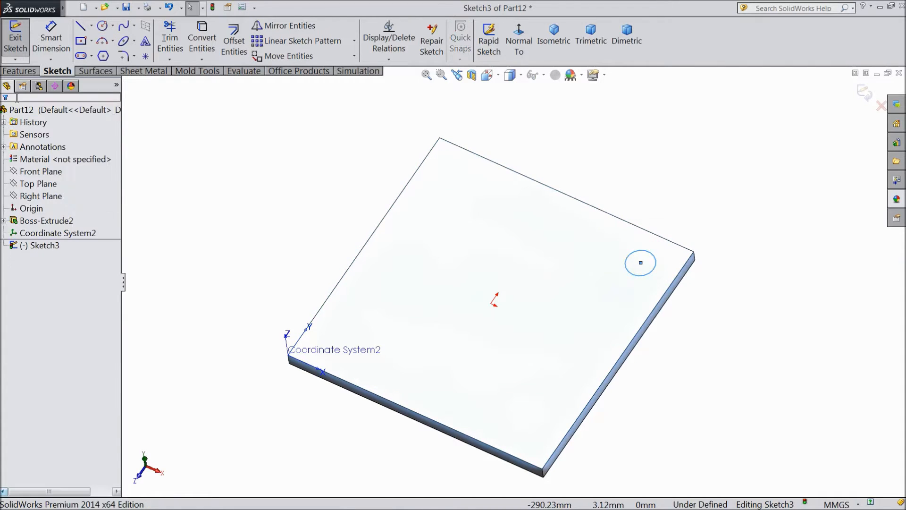
Step: Cut the circle through the whole plate with a Through All extruded cut
click(19, 71)
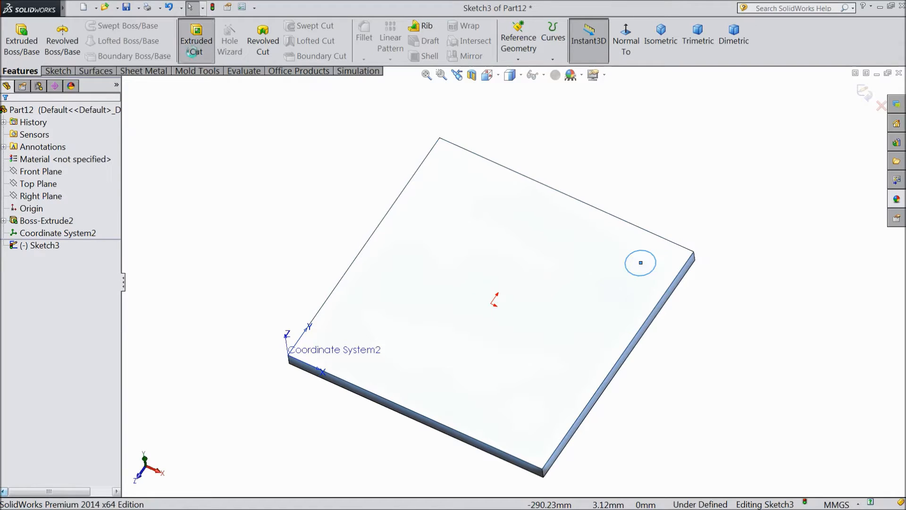
click(196, 38)
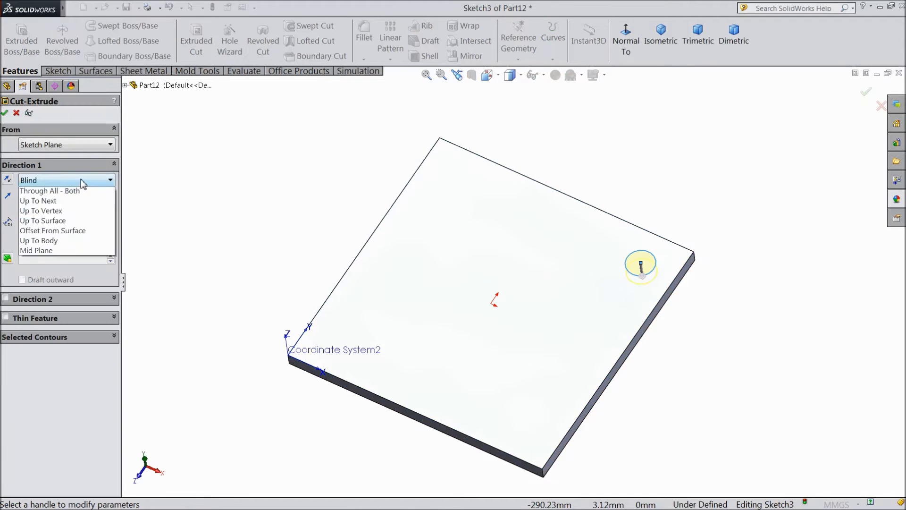
click(49, 190)
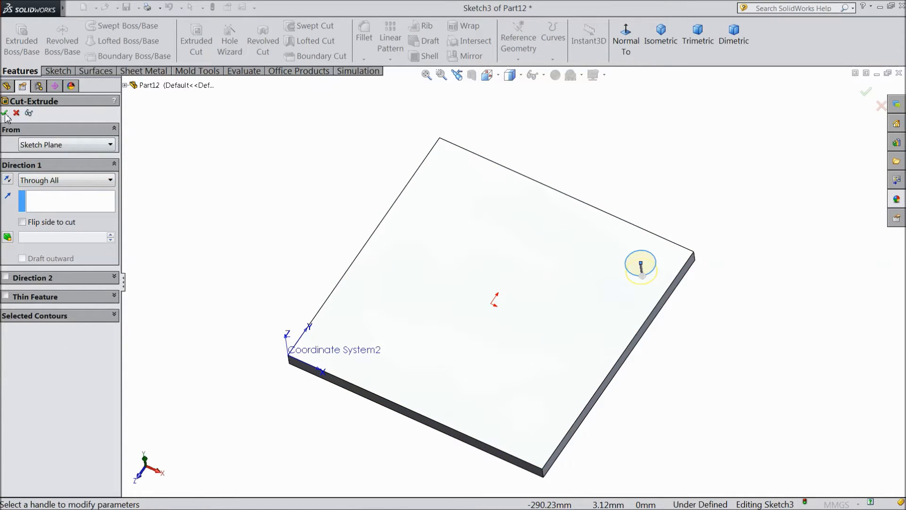
click(7, 113)
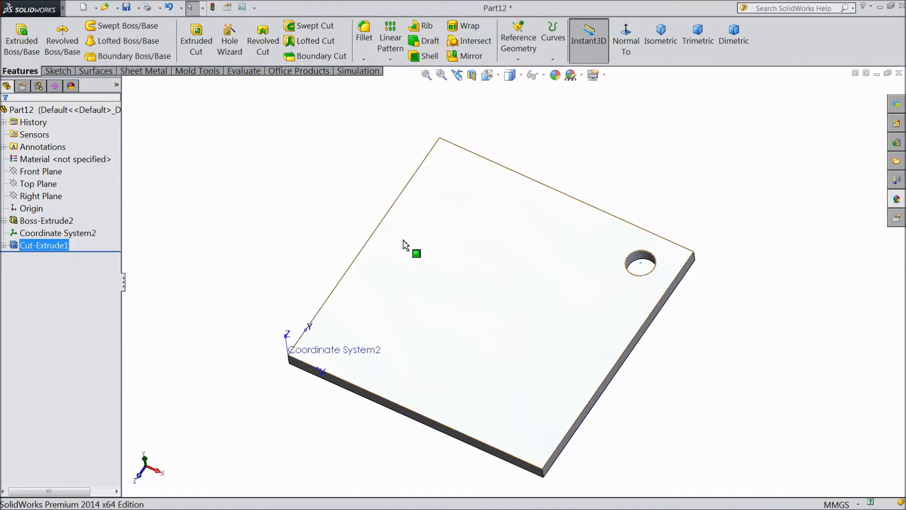
click(403, 100)
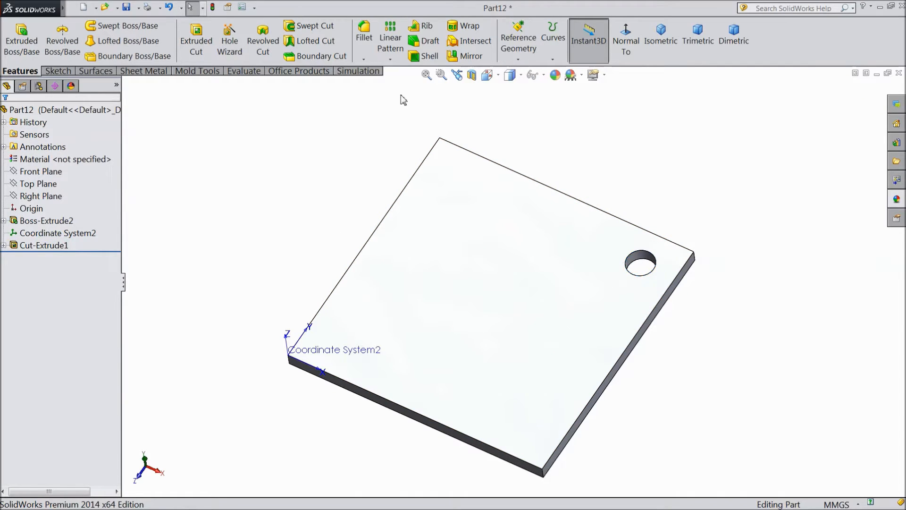
click(391, 60)
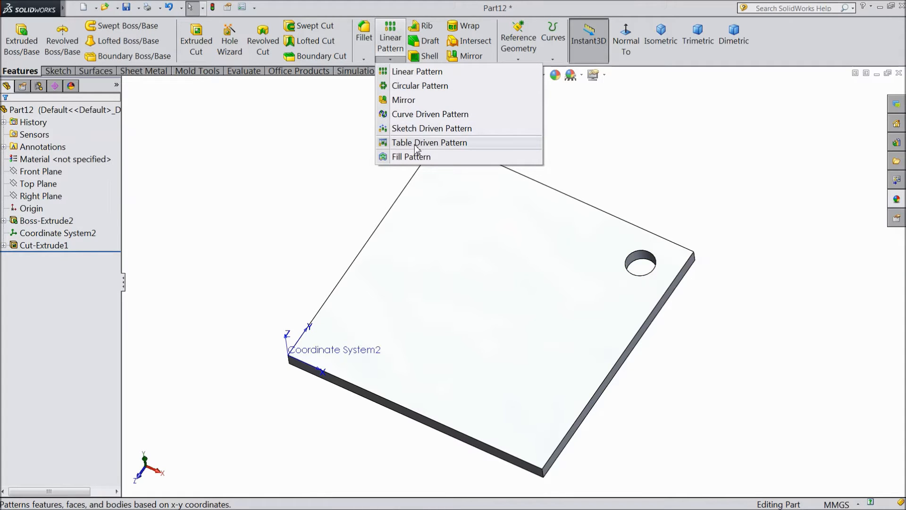
click(429, 141)
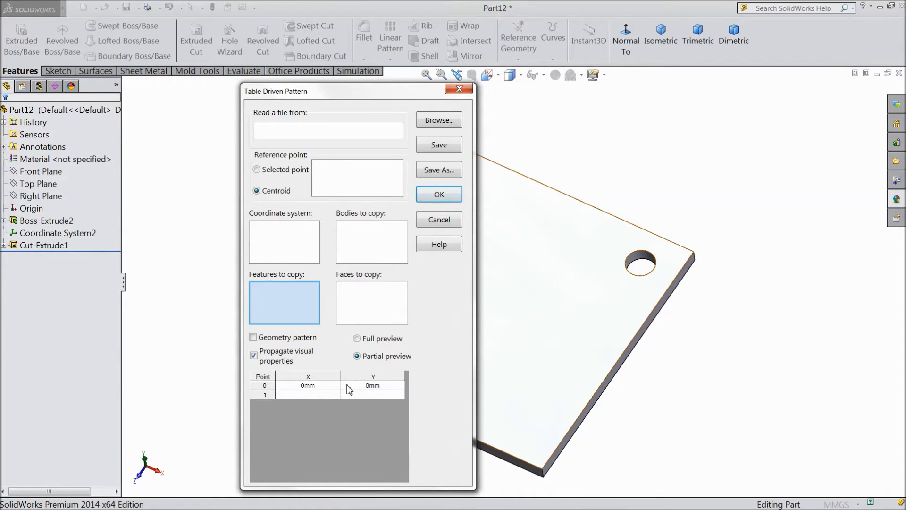
click(308, 385)
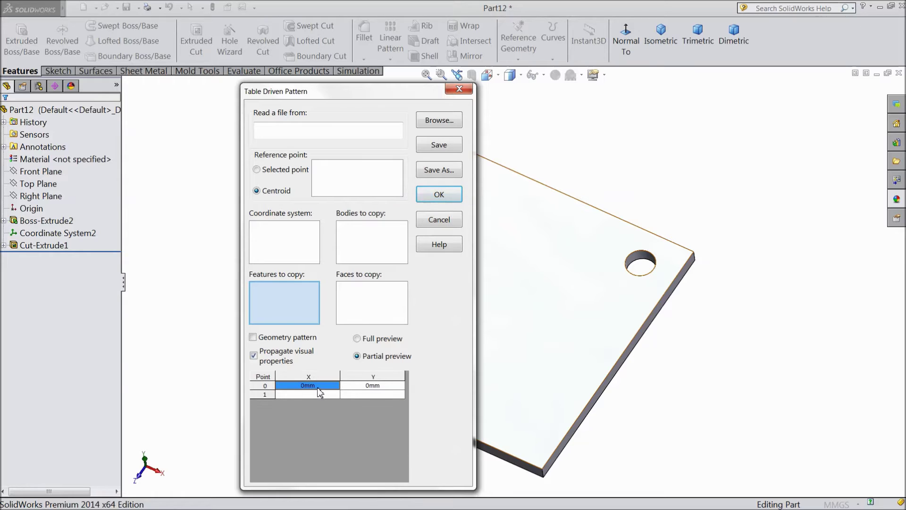
click(372, 385)
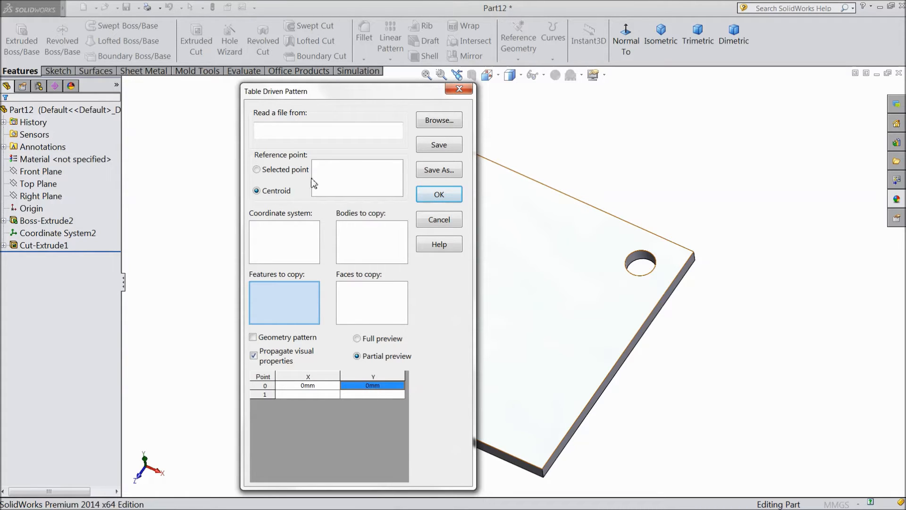
mouse_move(295, 121)
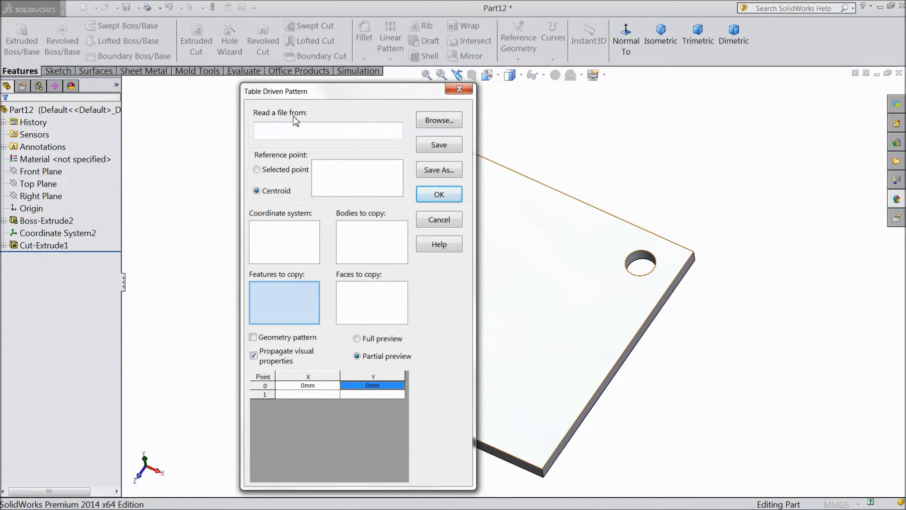
click(329, 133)
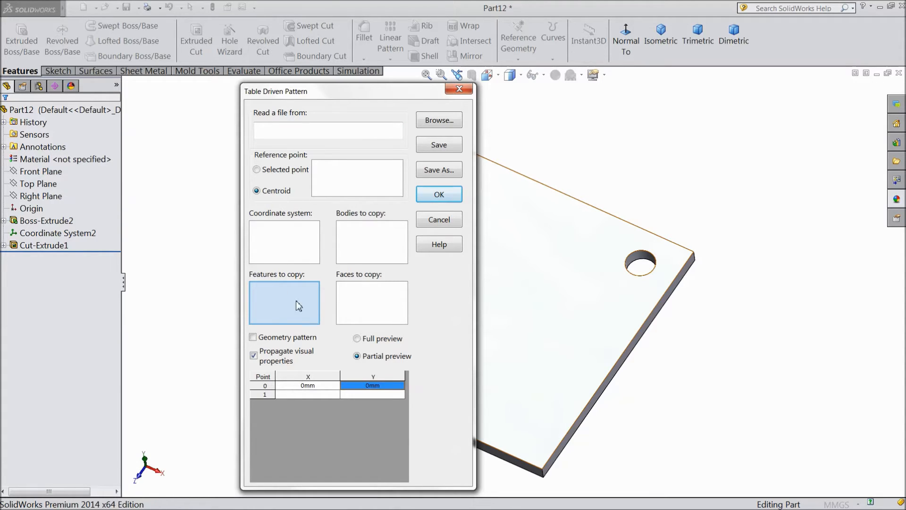
mouse_move(345, 225)
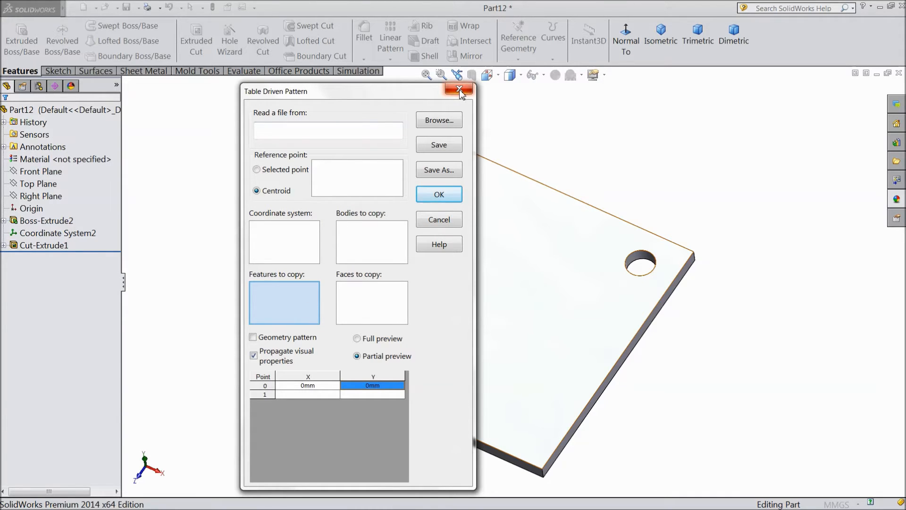
click(459, 88)
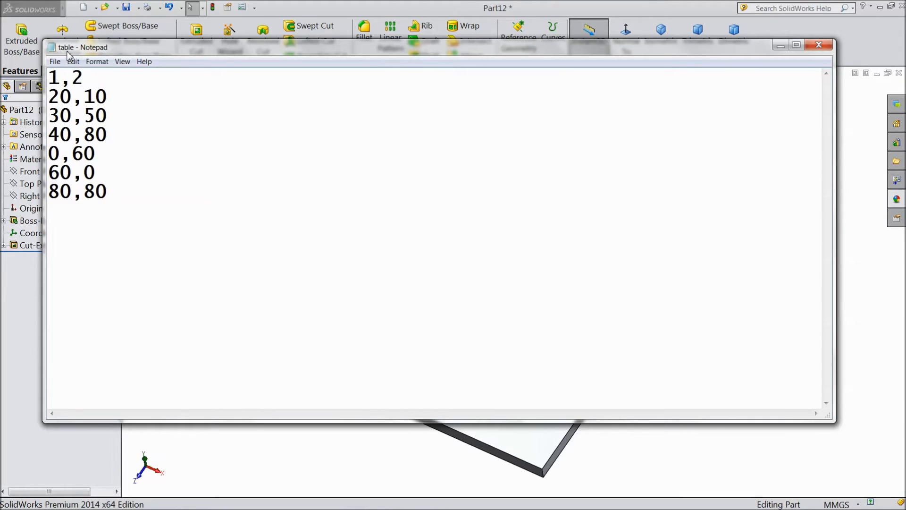
Step: Review the X,Y coordinate pairs in table.txt and put the Notepad window away
click(55, 78)
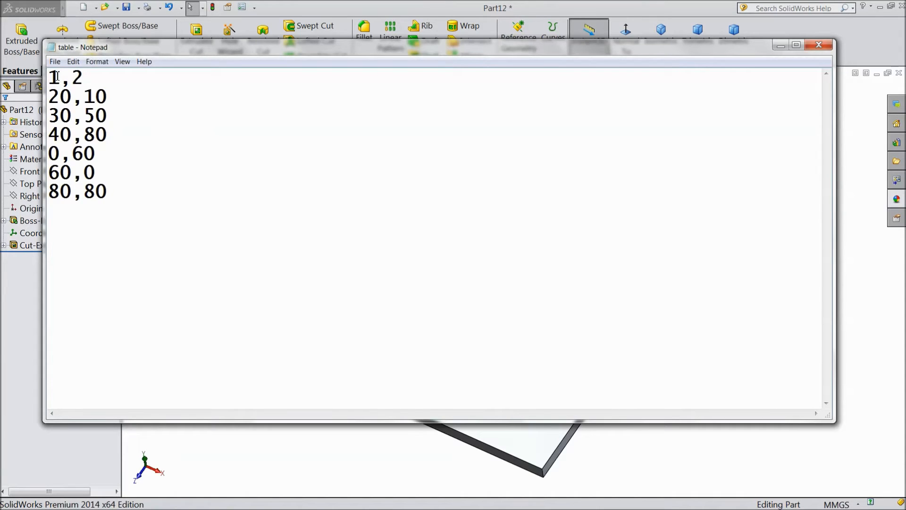
mouse_move(100, 219)
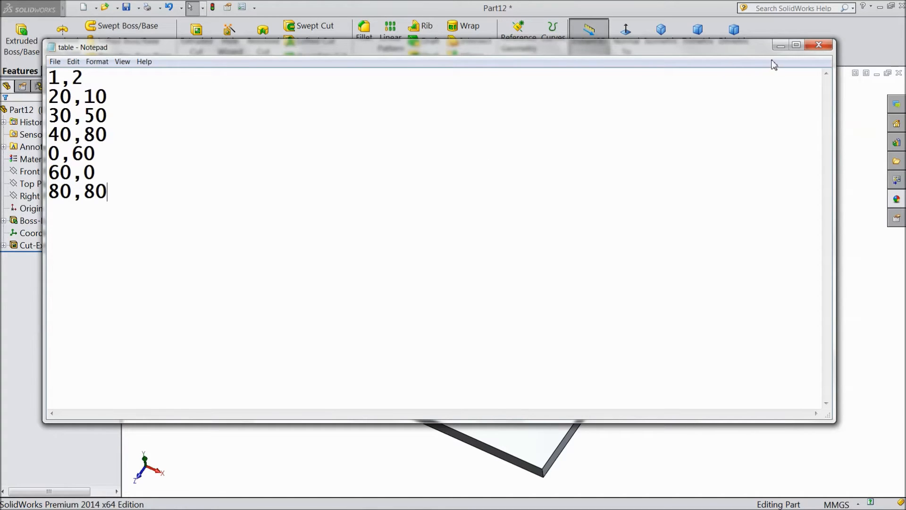
click(820, 44)
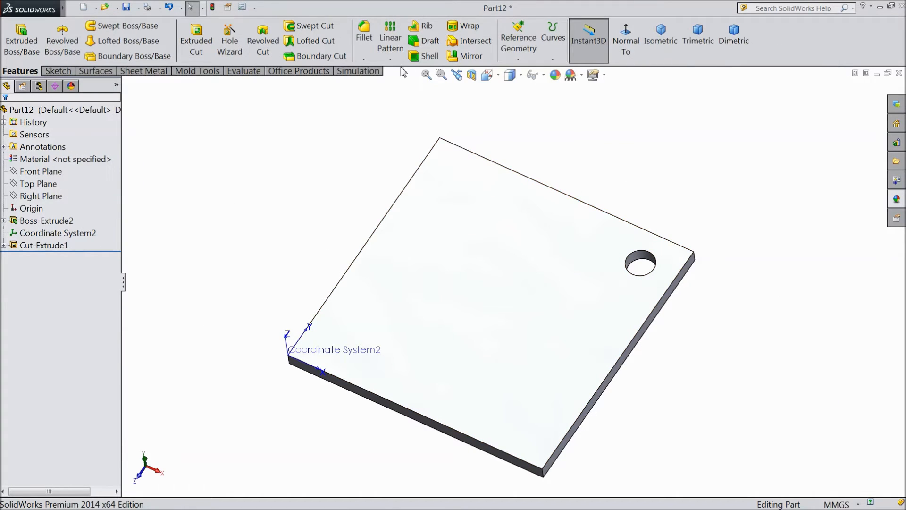
Step: Start a Table Driven Pattern and browse for a coordinate file
click(389, 58)
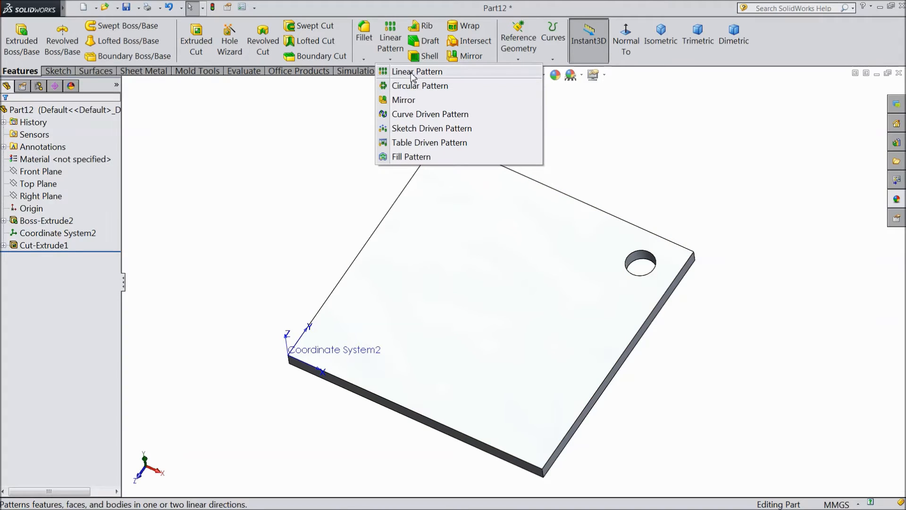
click(429, 142)
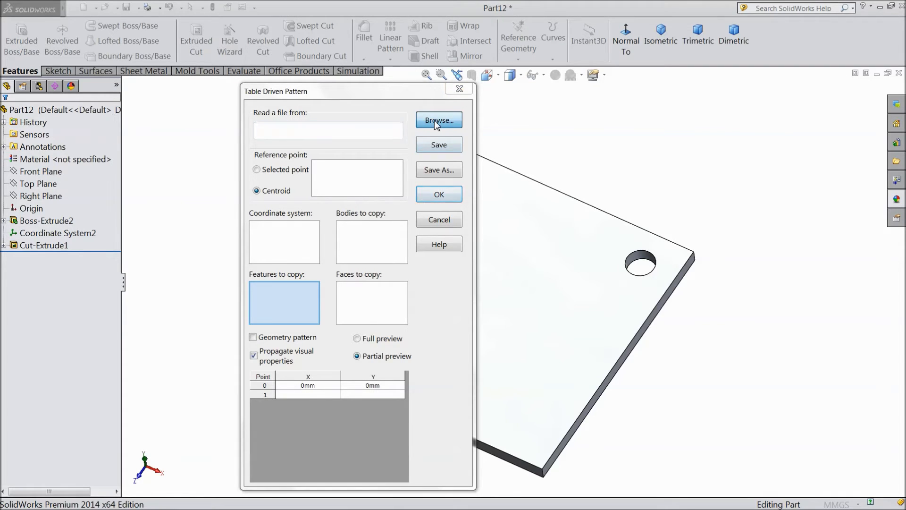
click(437, 120)
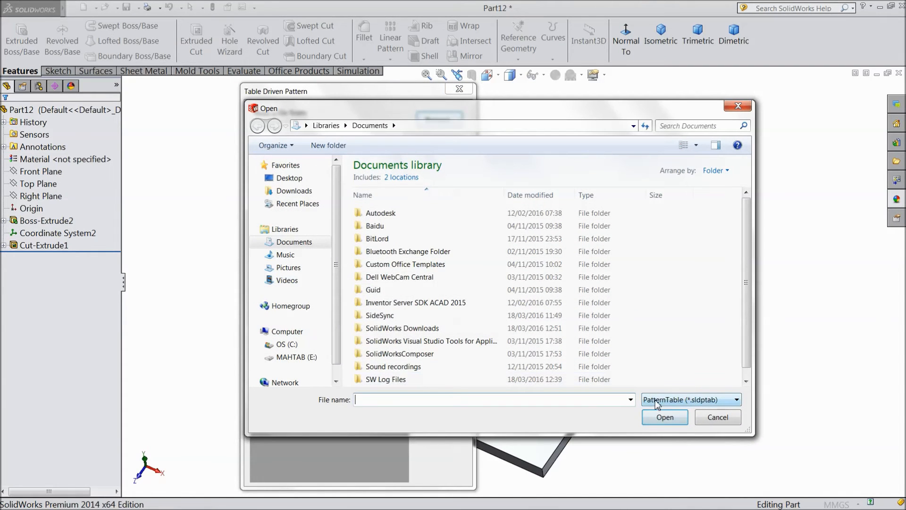
Step: Filter the file chooser to Text Files (*.txt) and navigate toward table.txt
click(736, 400)
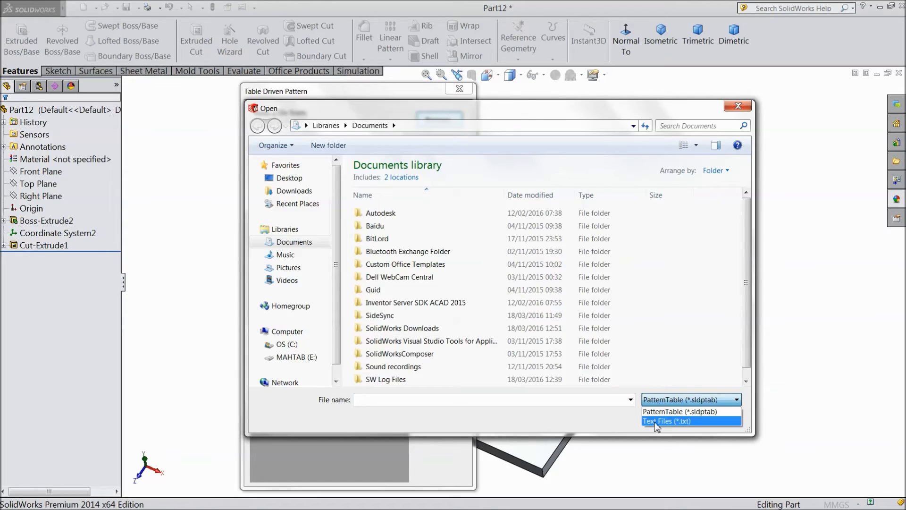
click(673, 421)
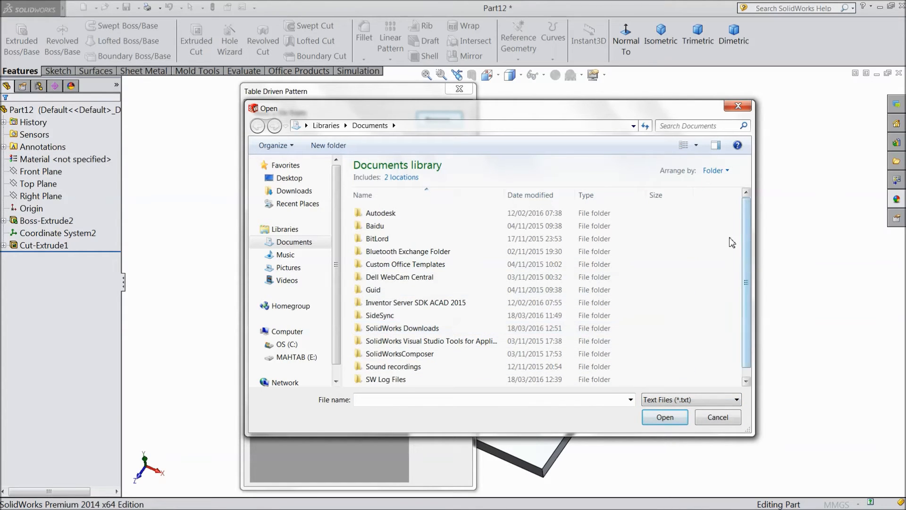
click(289, 178)
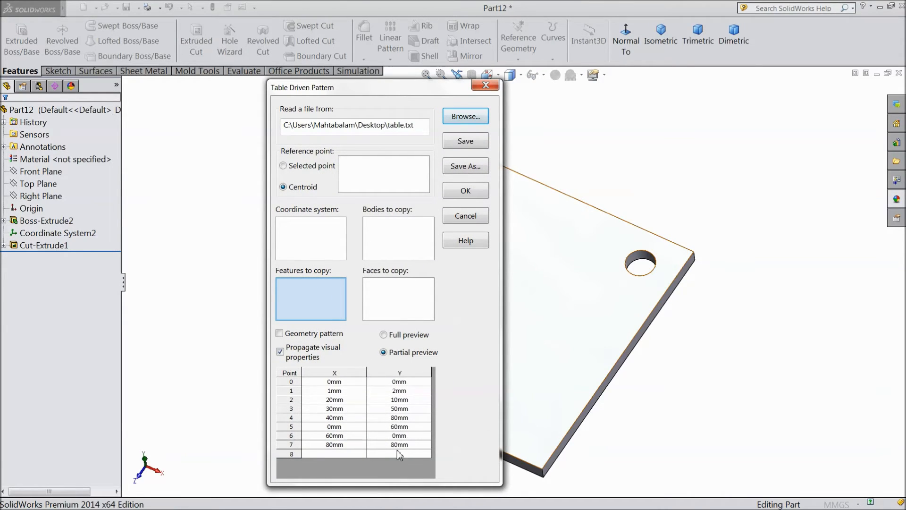
mouse_move(351, 409)
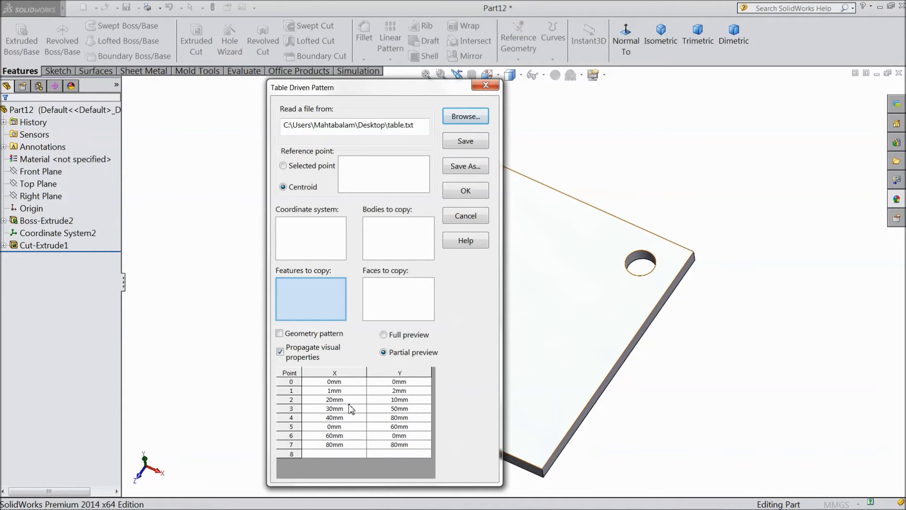
mouse_move(353, 390)
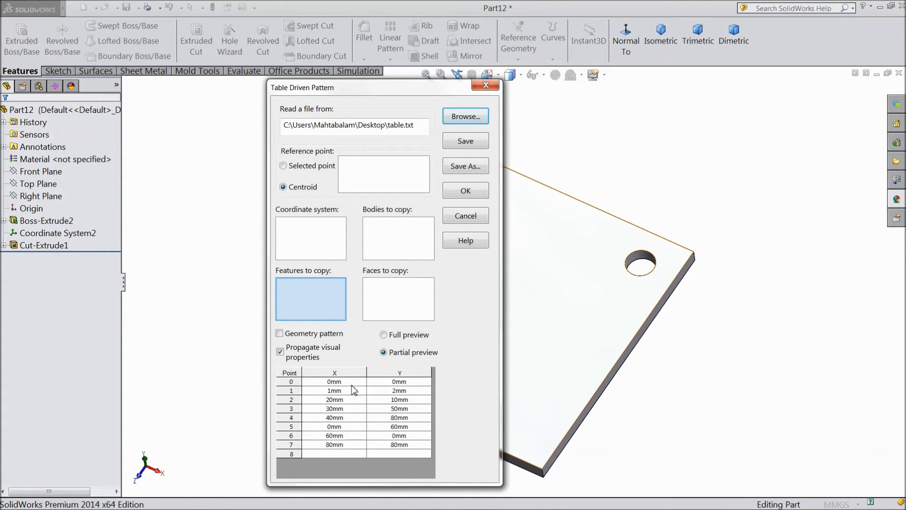
Step: Load table.txt into the point grid and reference the positions from Coordinate System2
click(308, 238)
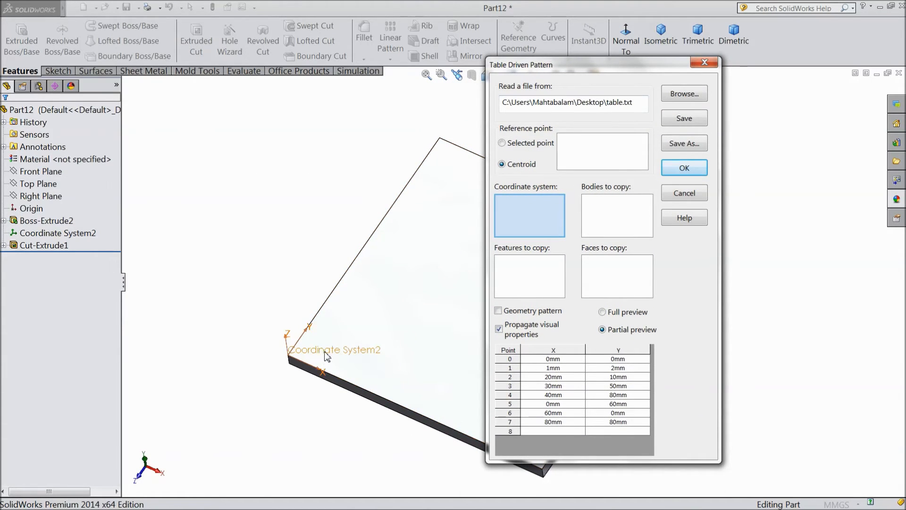
mouse_move(358, 355)
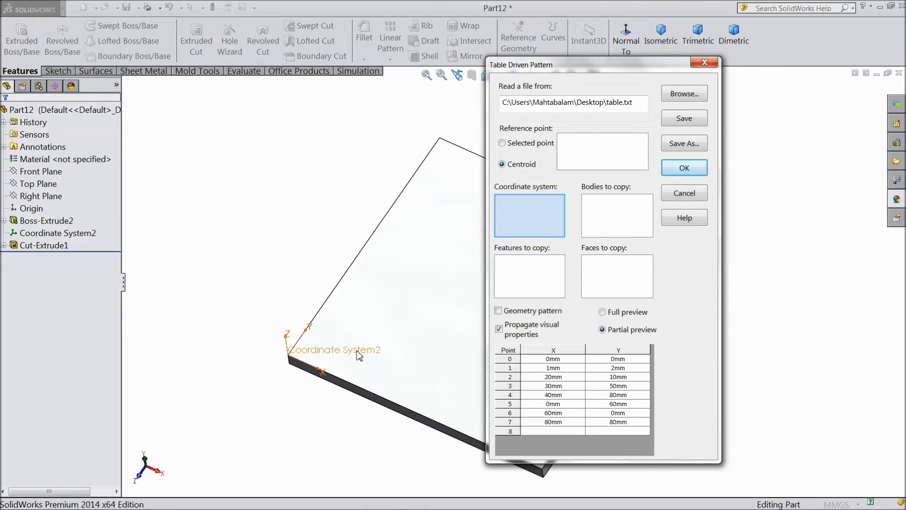
click(529, 216)
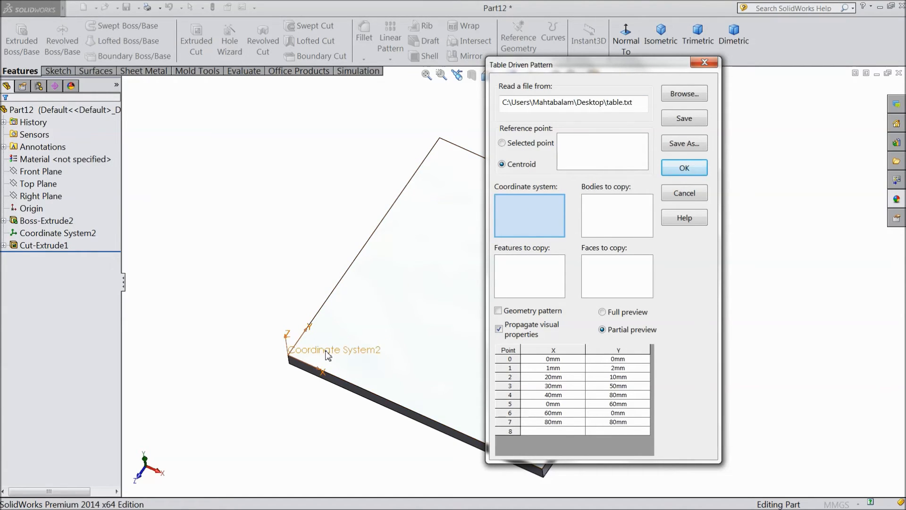
click(57, 232)
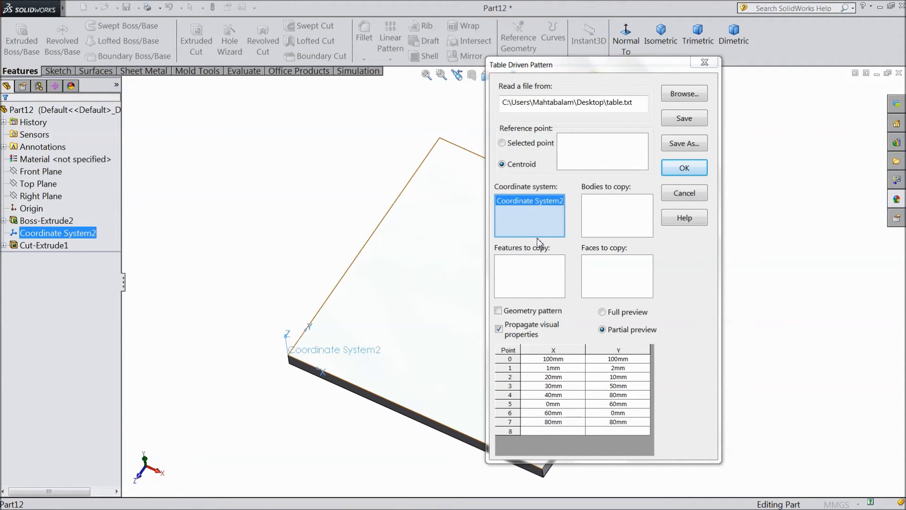
click(529, 275)
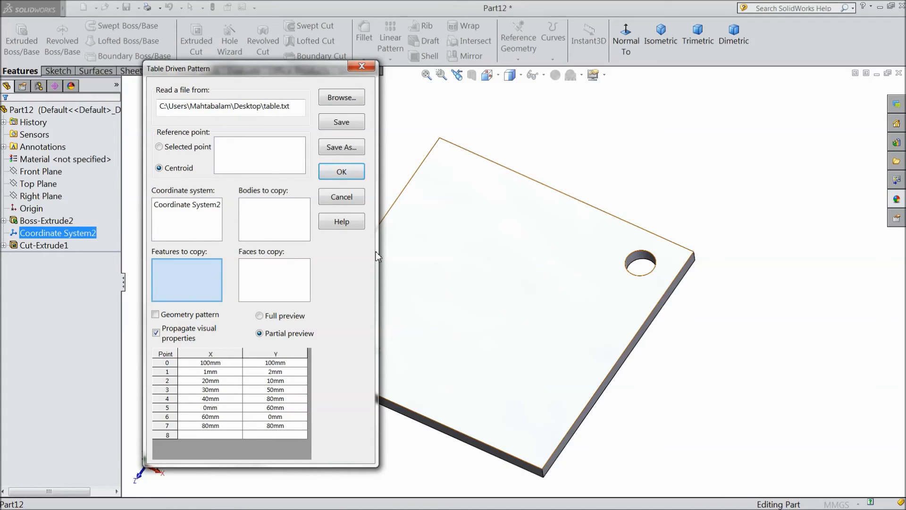
Step: Copy Cut-Extrude1 to every table point, cutting the new holes across the plate
click(44, 246)
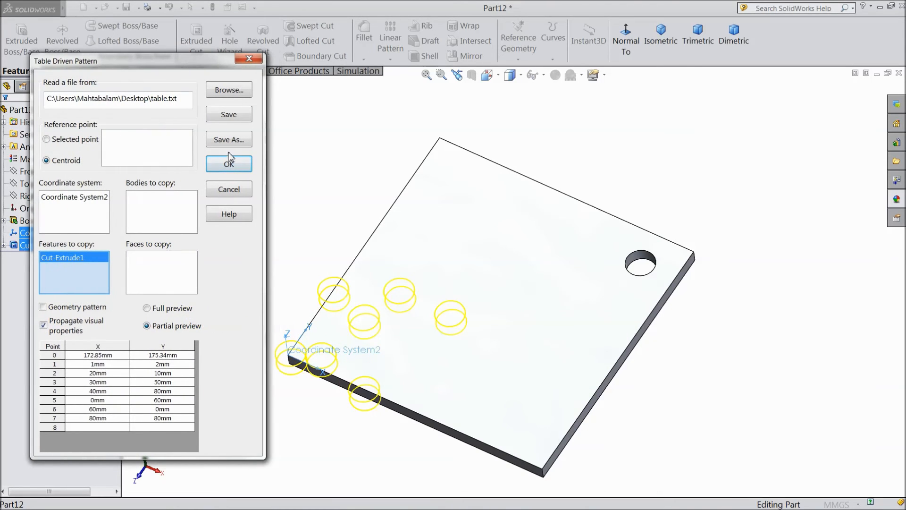
mouse_move(383, 358)
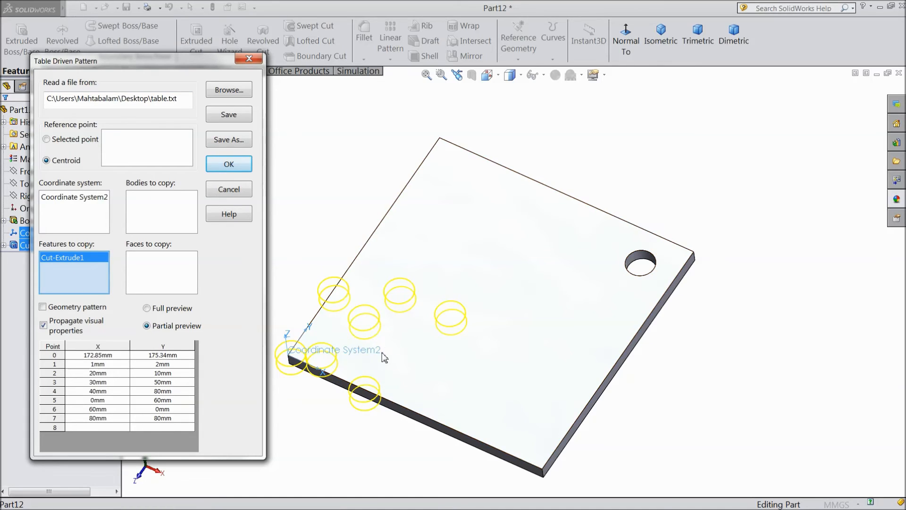
mouse_move(136, 145)
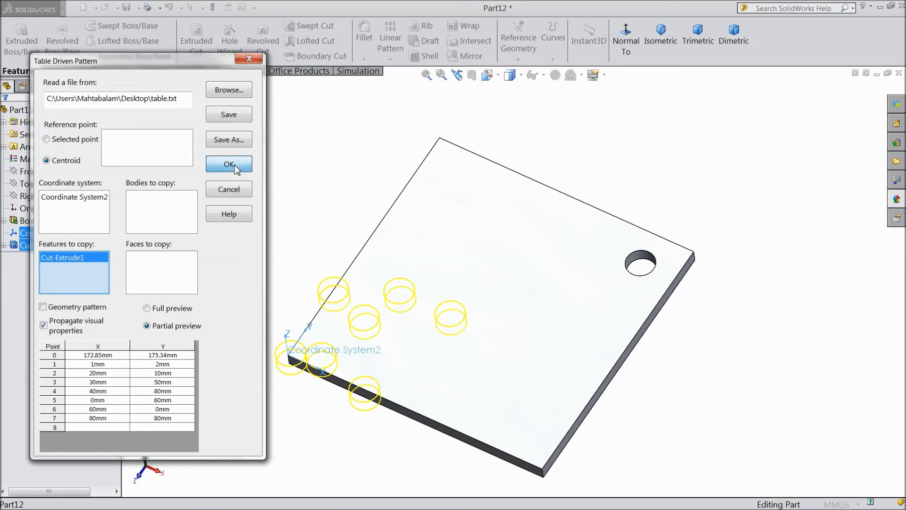
click(228, 164)
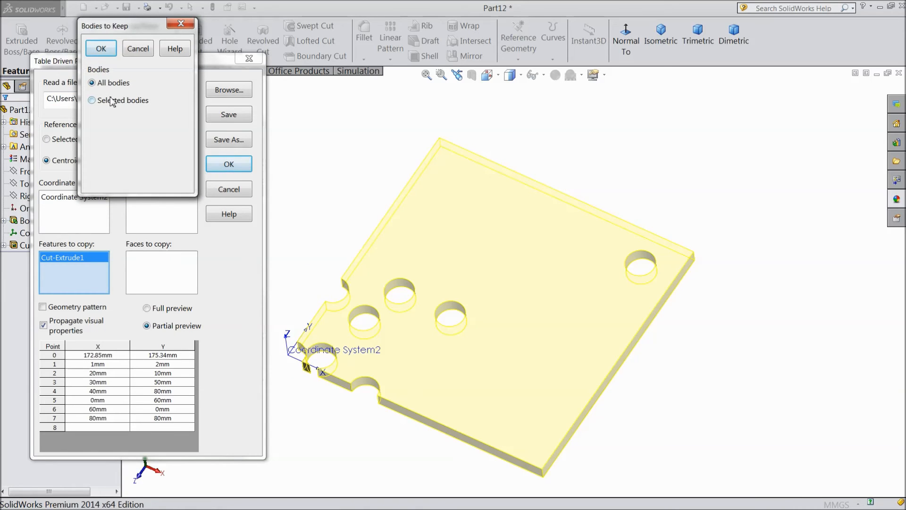